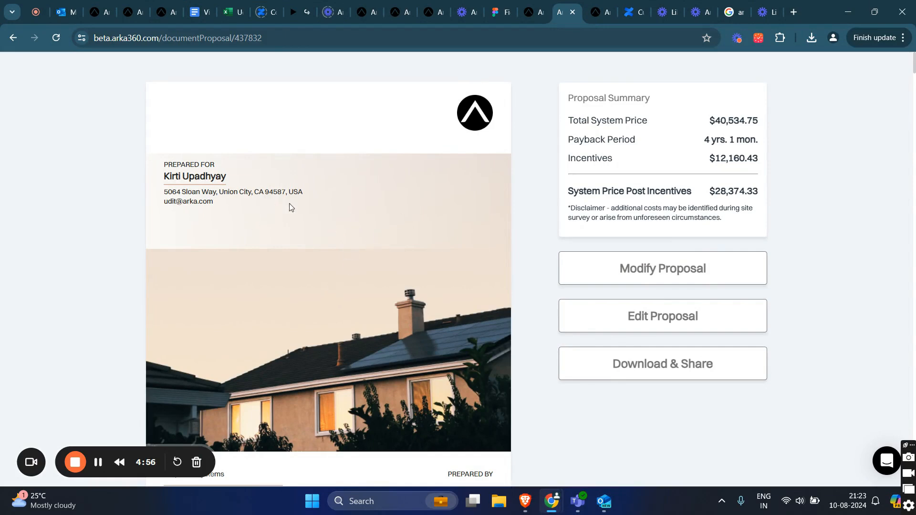
pyautogui.moveTo(328, 278)
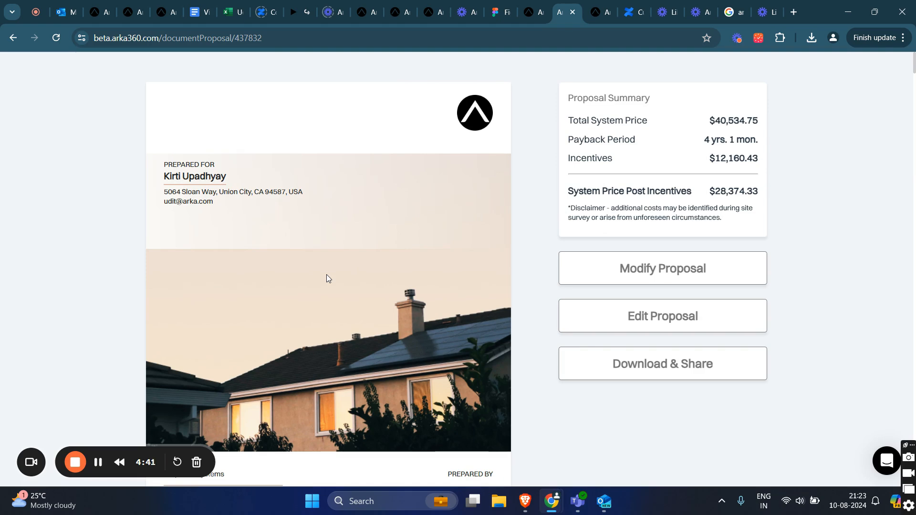
pyautogui.moveTo(129, 350)
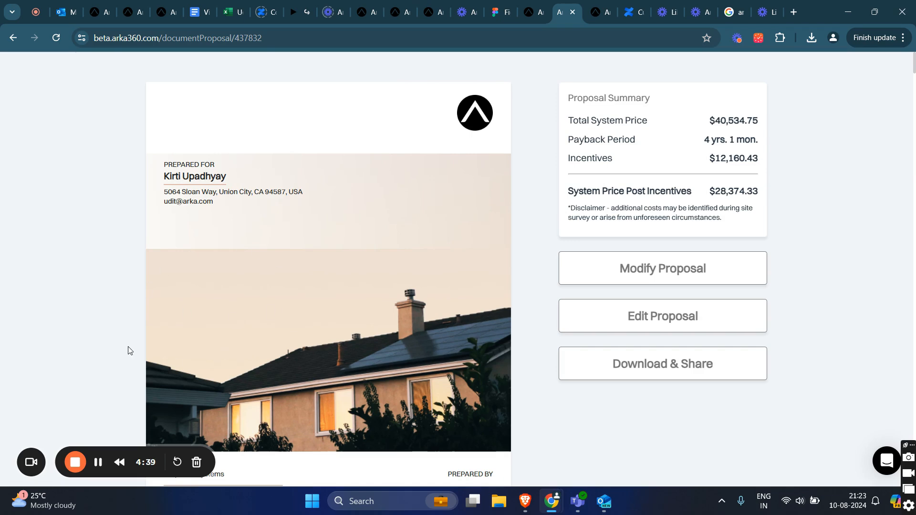
# Step: Enter edit mode, bring up the cover photo's replace options, and load the User Note letter text
pyautogui.scroll(-3)
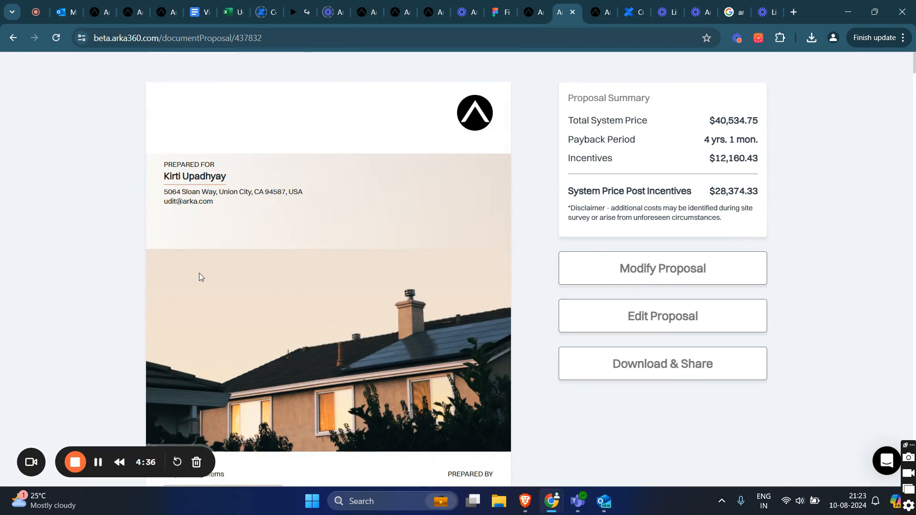
pyautogui.moveTo(506, 204)
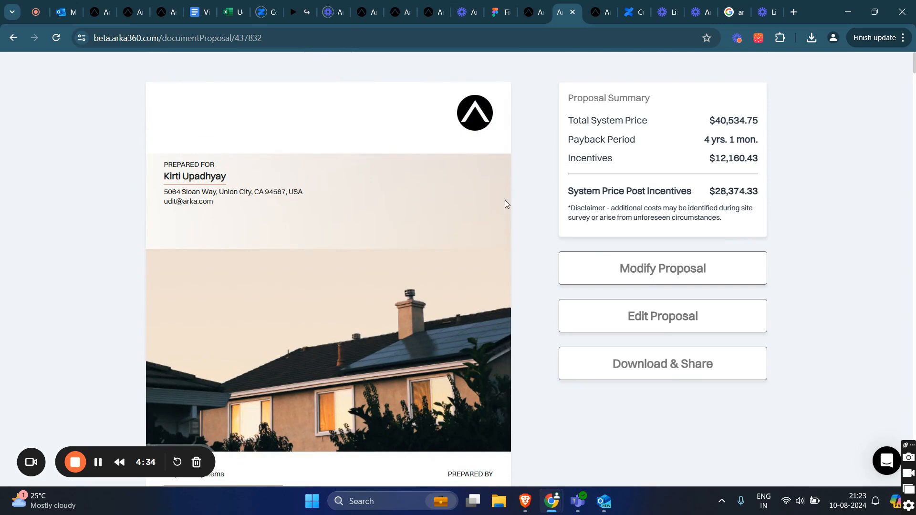
pyautogui.click(662, 316)
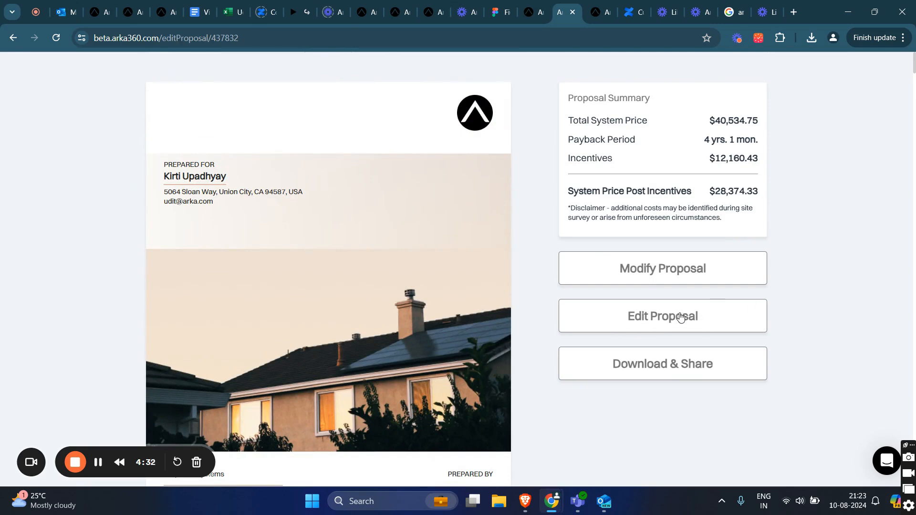
pyautogui.click(662, 316)
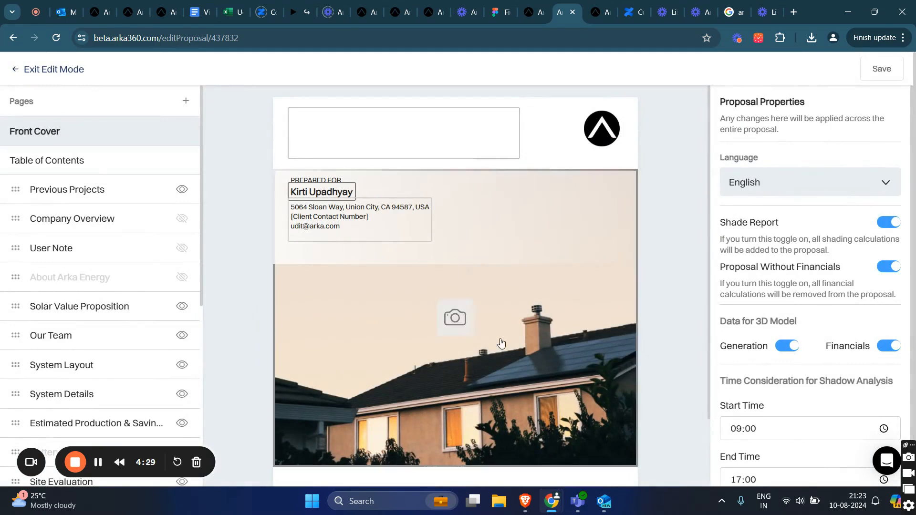
pyautogui.click(454, 317)
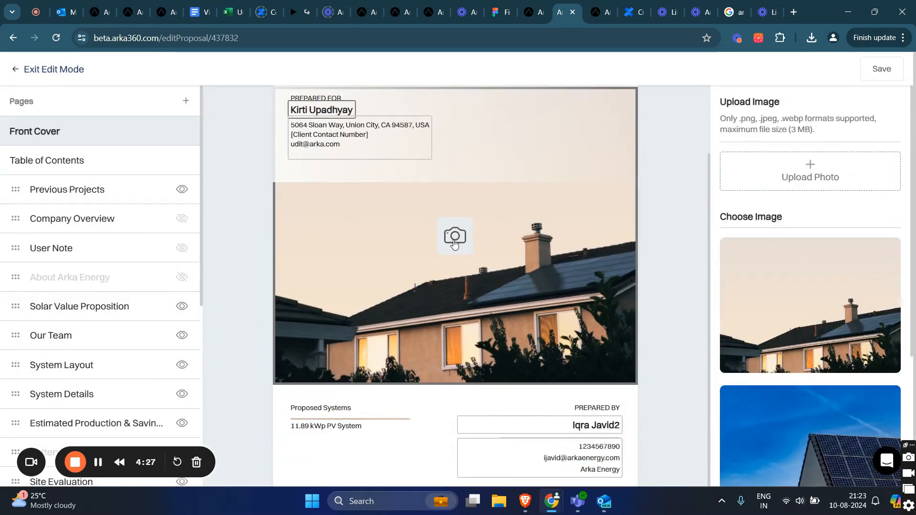
pyautogui.click(50, 248)
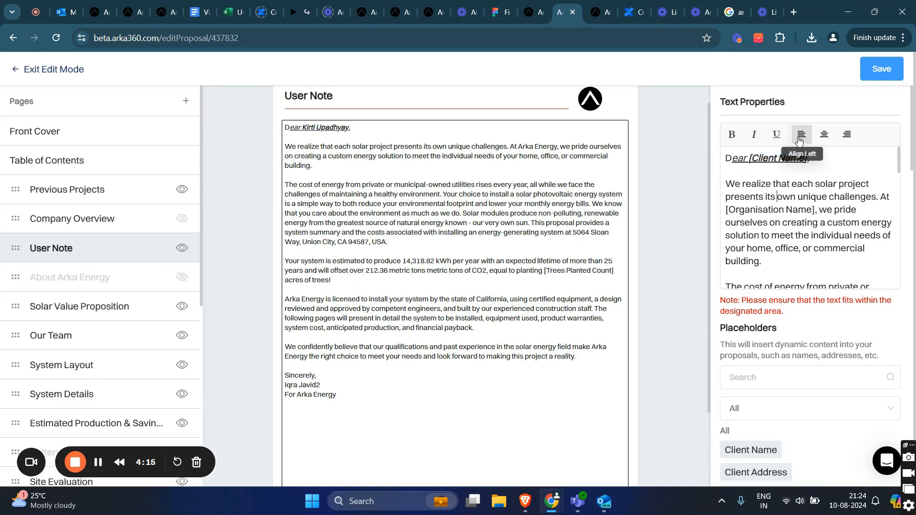
# Step: Right-align the note's opening paragraph and bring up the placeholder category filter
pyautogui.click(847, 133)
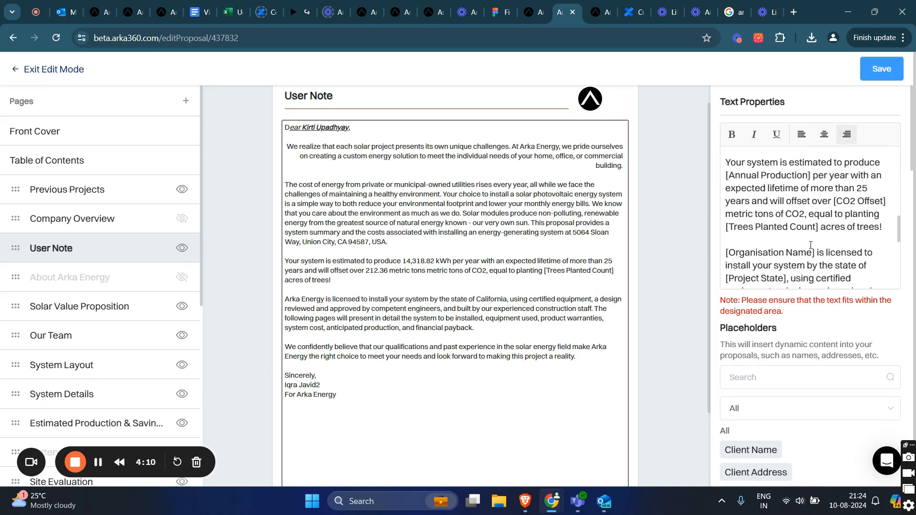
pyautogui.scroll(-3)
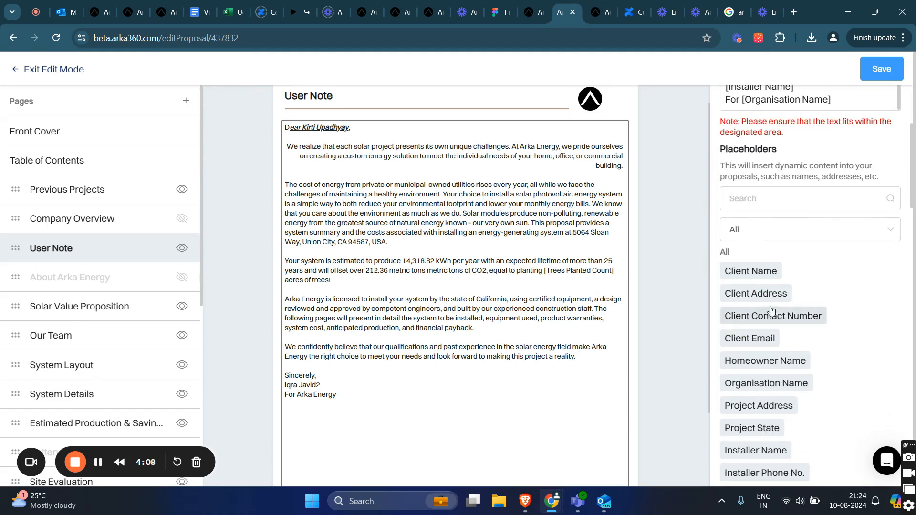
pyautogui.scroll(-3)
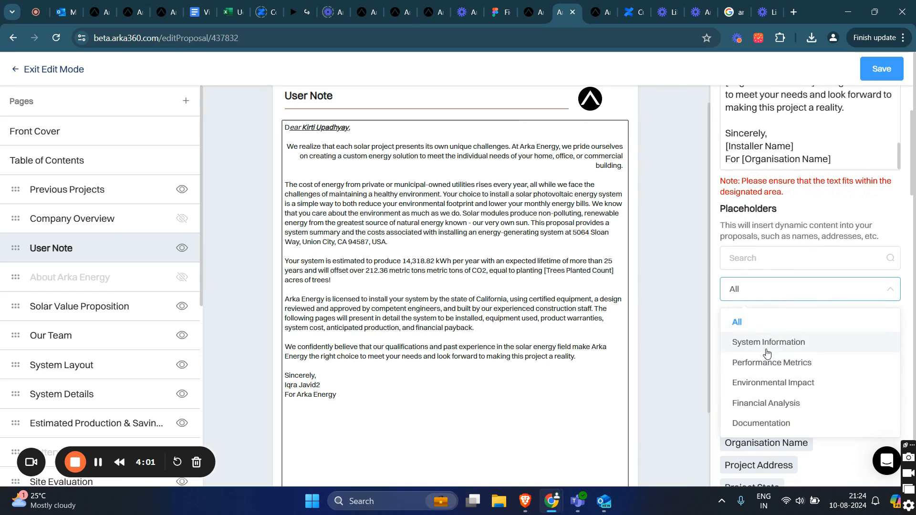
pyautogui.moveTo(774, 383)
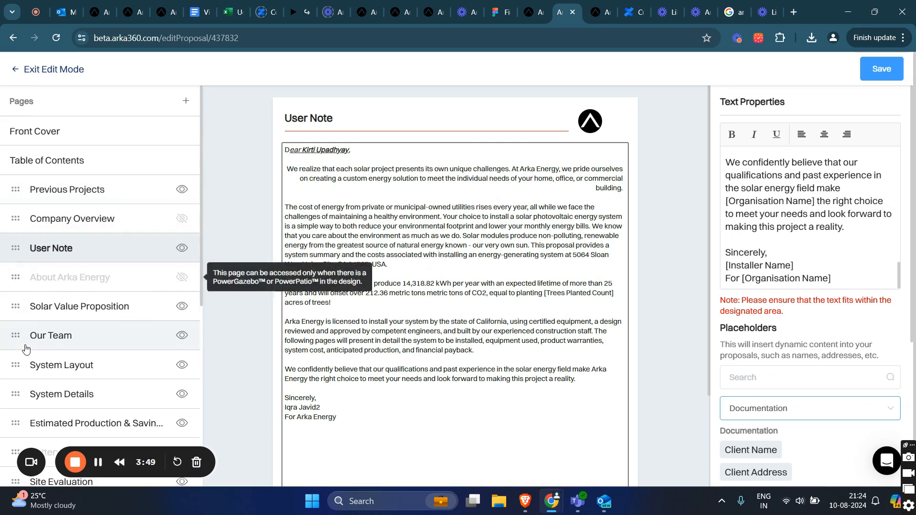
# Step: Hide then re-include the Solar Value Proposition page, and dismiss the new-page chooser without adding
pyautogui.click(61, 306)
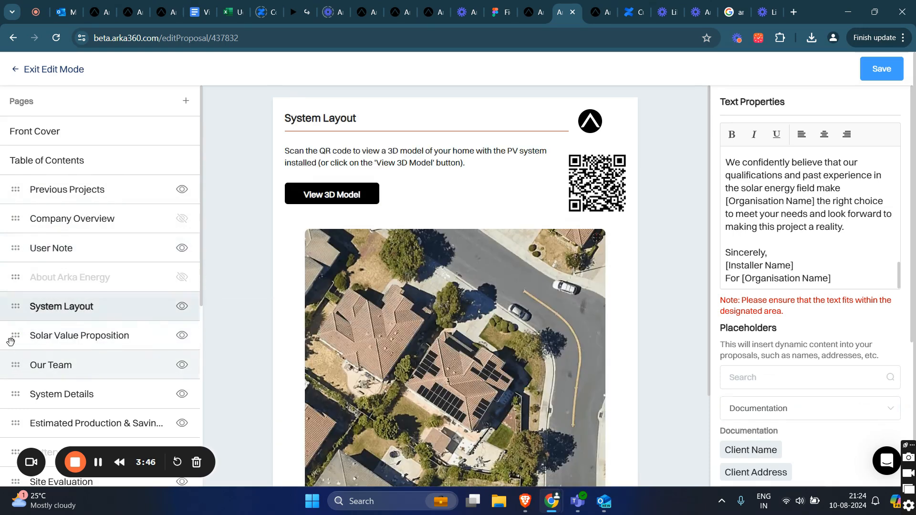
pyautogui.click(79, 306)
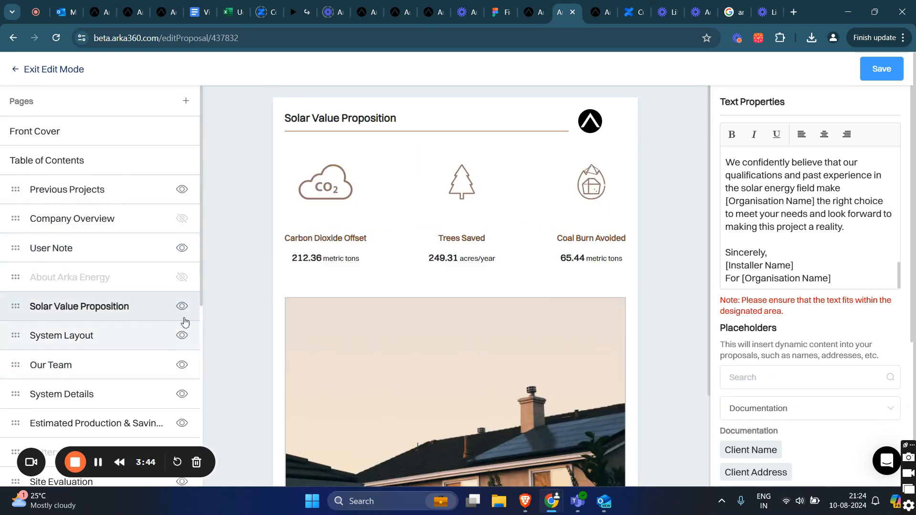
pyautogui.click(181, 306)
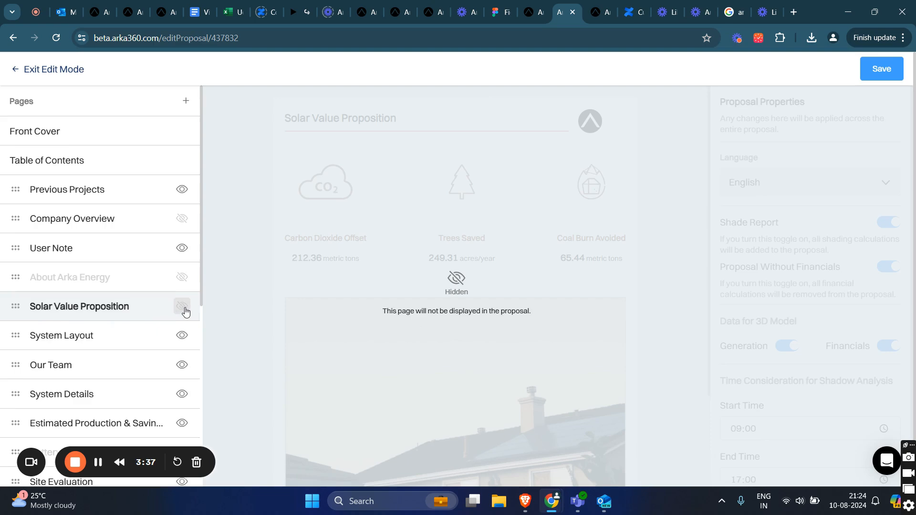
pyautogui.click(182, 306)
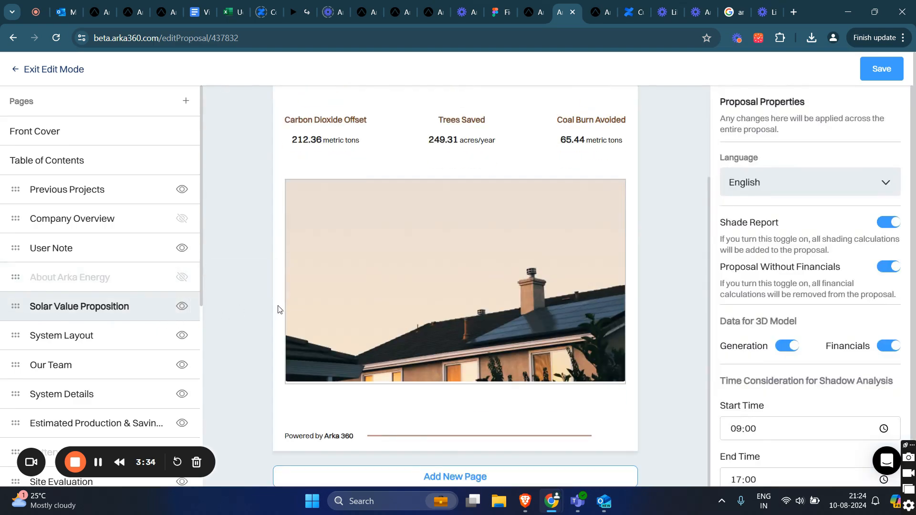
pyautogui.moveTo(473, 471)
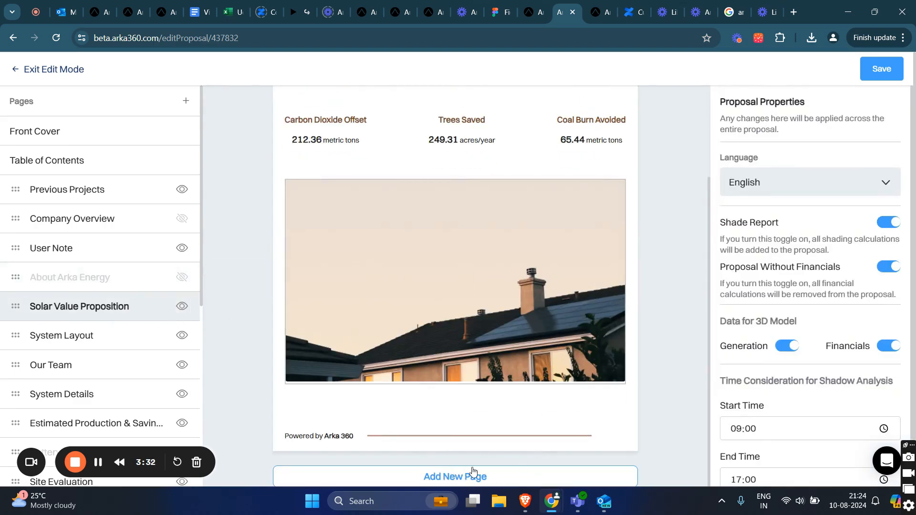
pyautogui.click(455, 476)
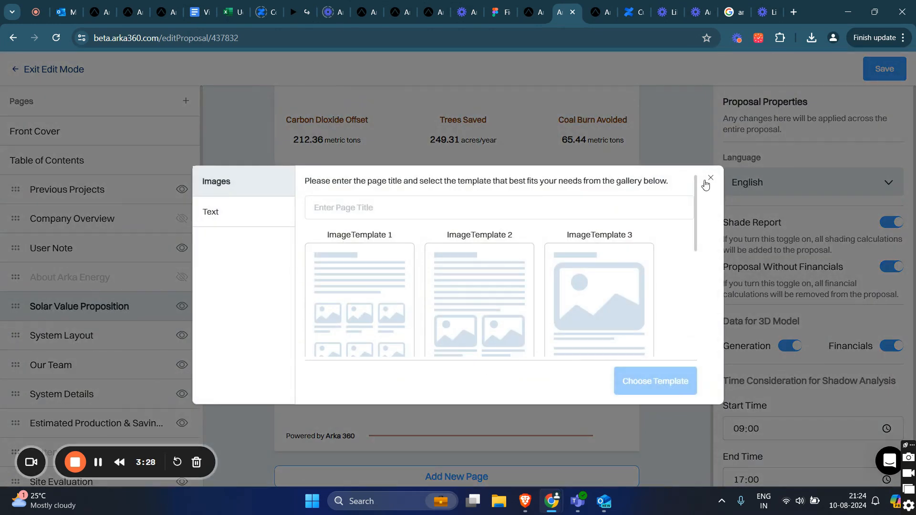
pyautogui.click(710, 177)
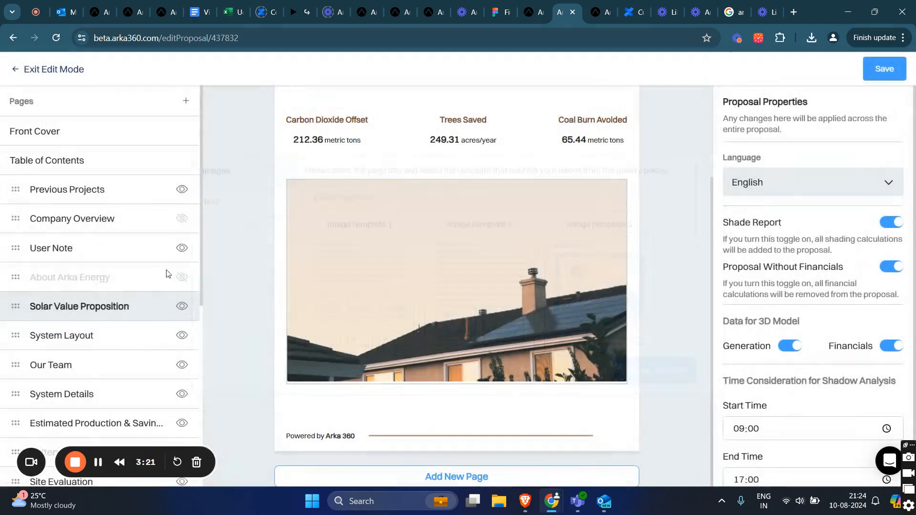
# Step: Revisit the User Note letter text, then return to the Solar Value Proposition page
pyautogui.click(51, 249)
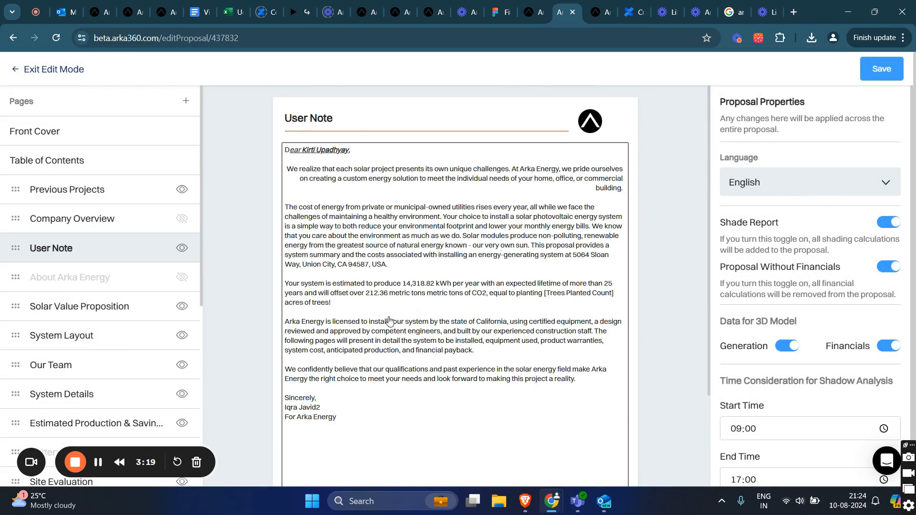
pyautogui.moveTo(452, 233)
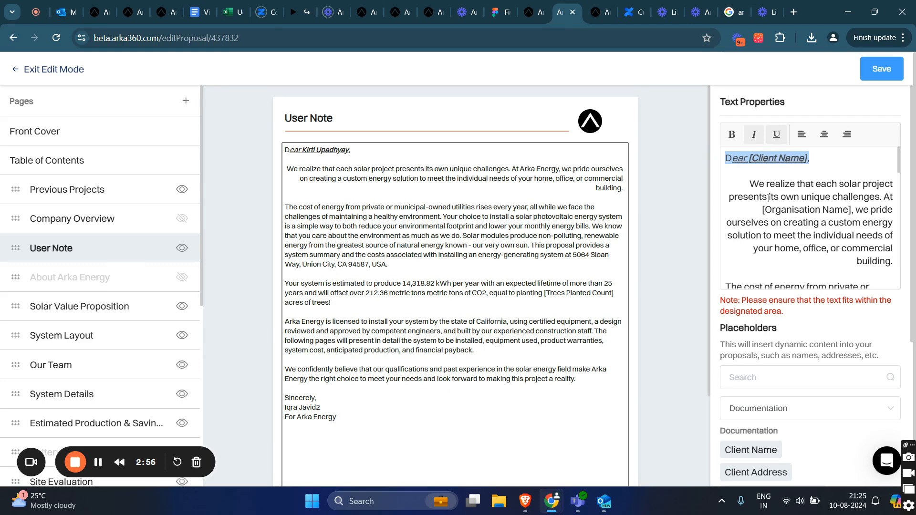
pyautogui.scroll(-3)
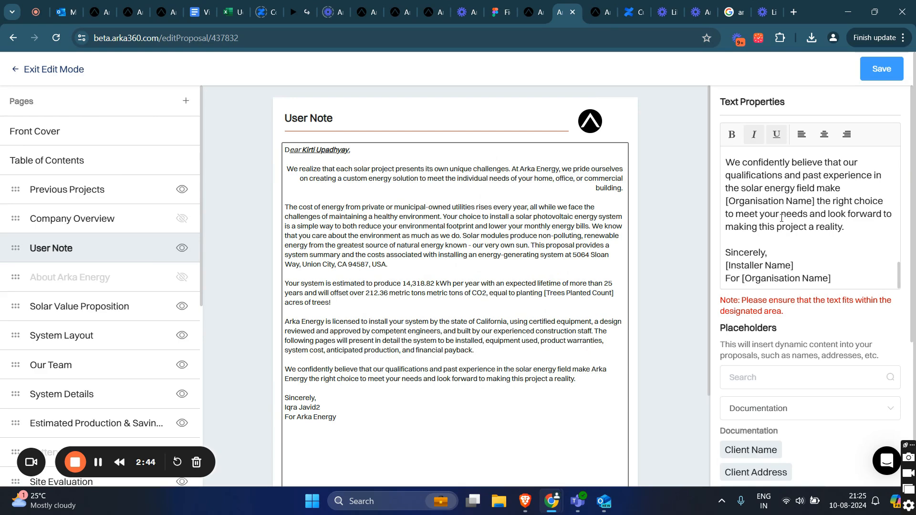
pyautogui.click(79, 306)
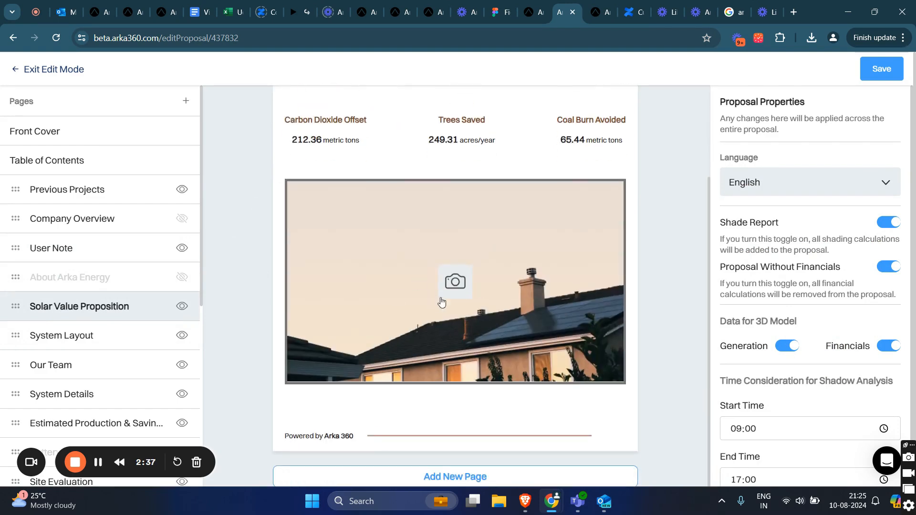
pyautogui.moveTo(444, 319)
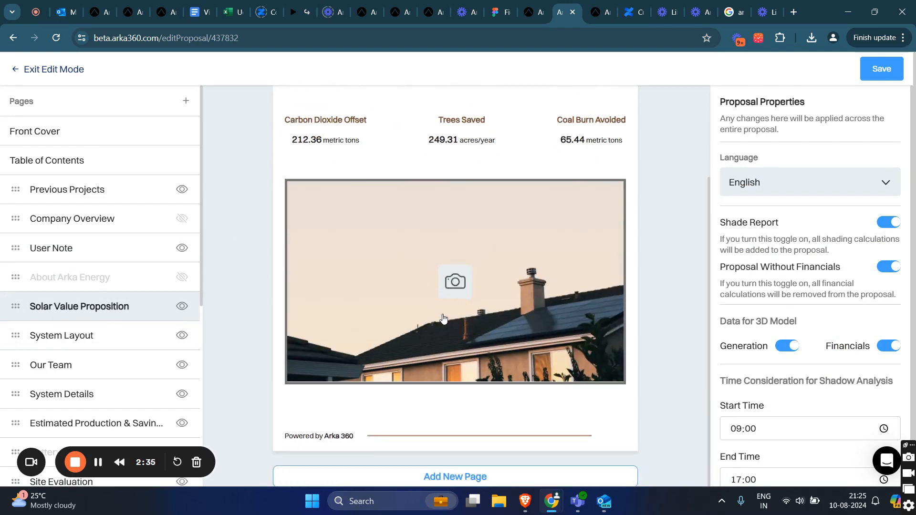
pyautogui.click(455, 282)
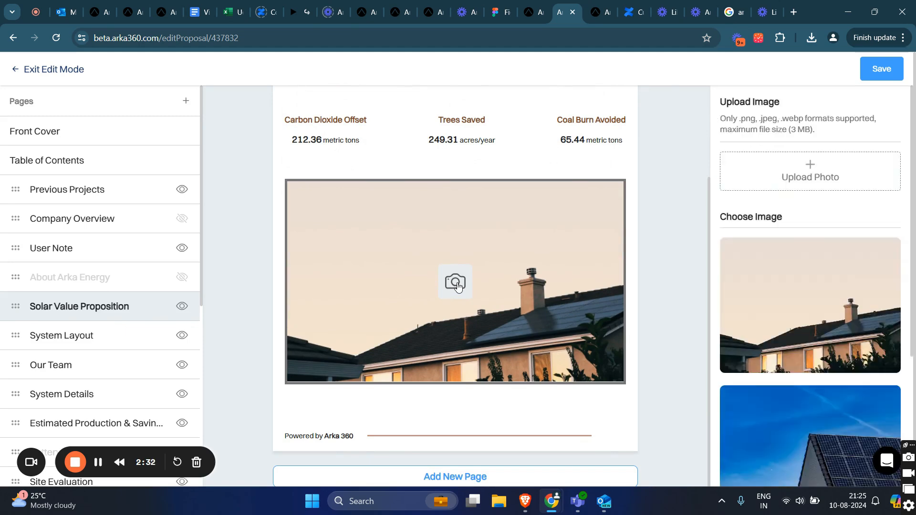
pyautogui.moveTo(439, 252)
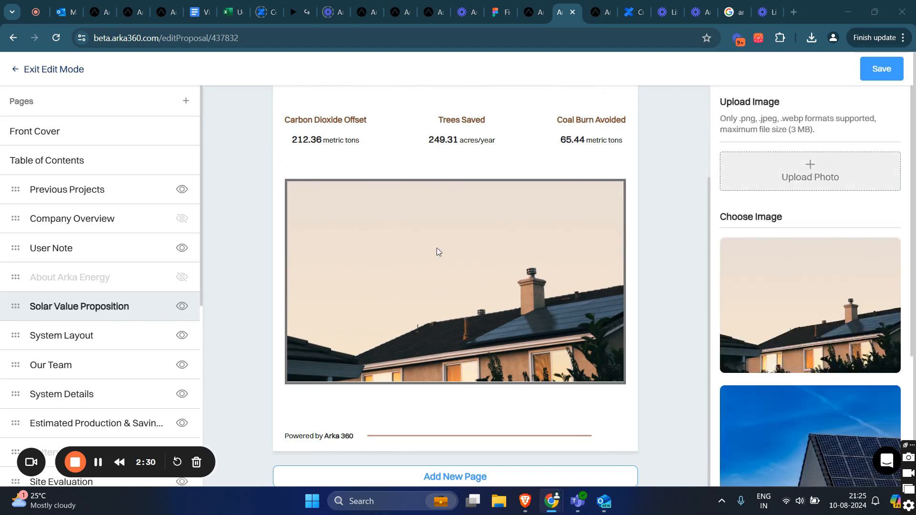
pyautogui.scroll(-3)
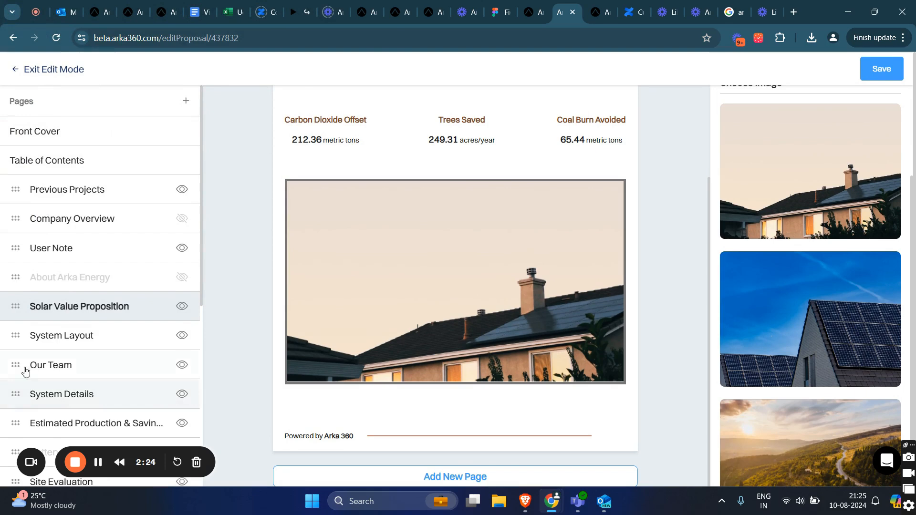
pyautogui.click(56, 356)
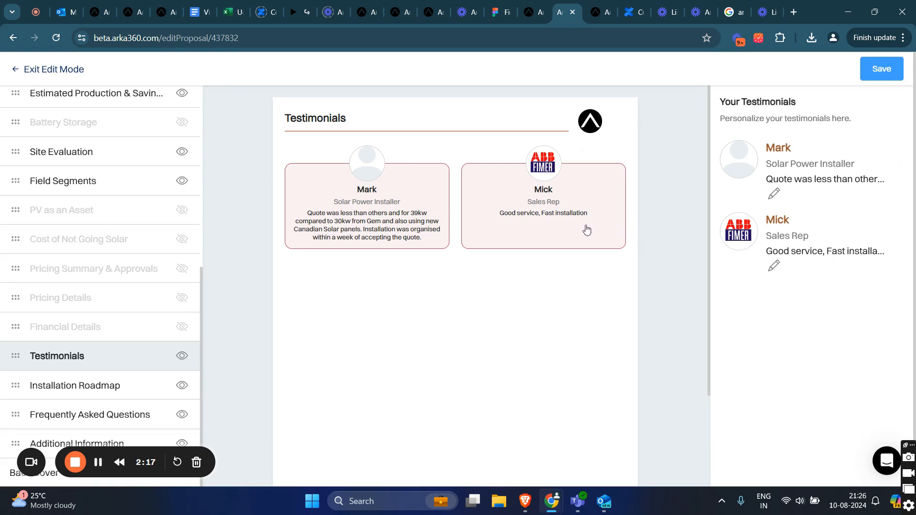
pyautogui.moveTo(774, 193)
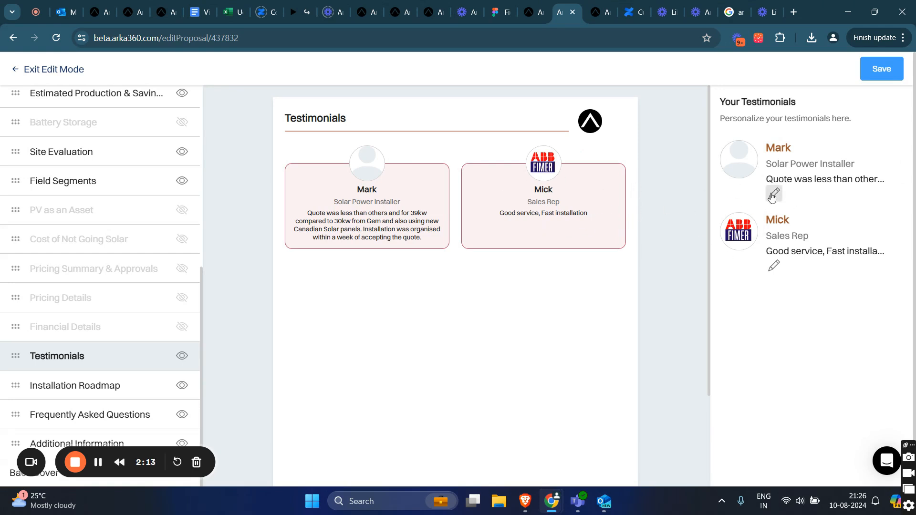
# Step: Edit Mark's testimonial and save it with its wording unchanged
pyautogui.click(774, 194)
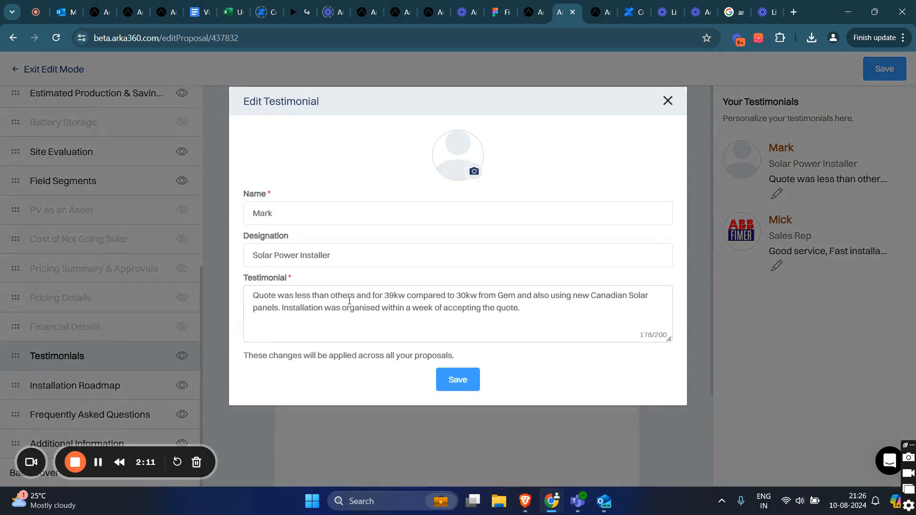
pyautogui.click(457, 378)
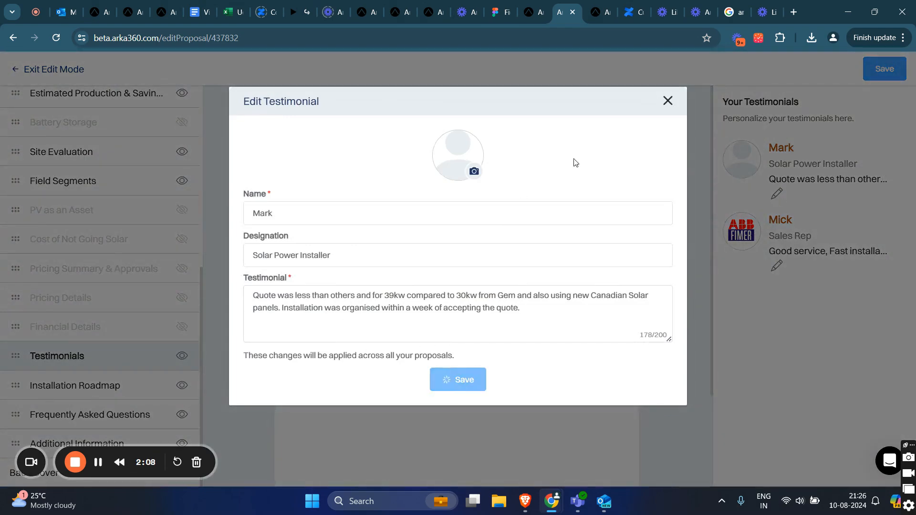
pyautogui.click(457, 379)
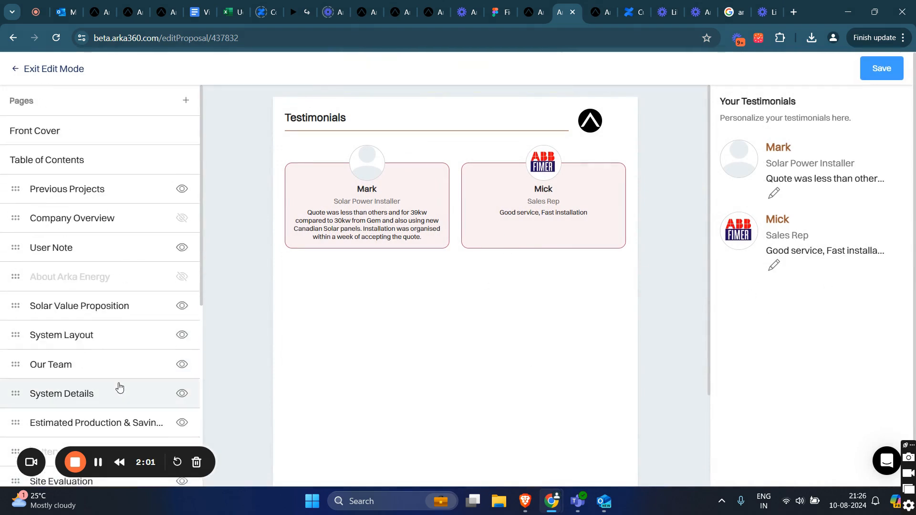
# Step: Add a new page from ImageTemplate 1 titled 'image'
pyautogui.click(46, 160)
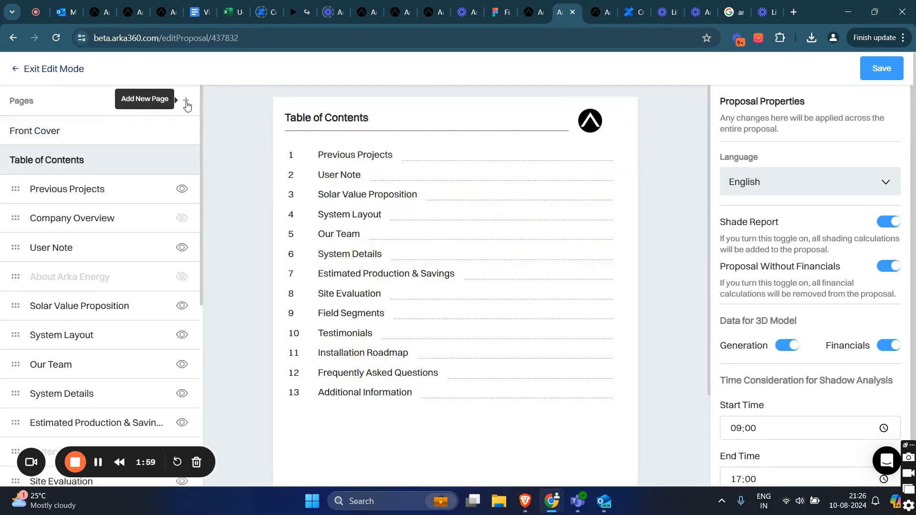
pyautogui.click(186, 101)
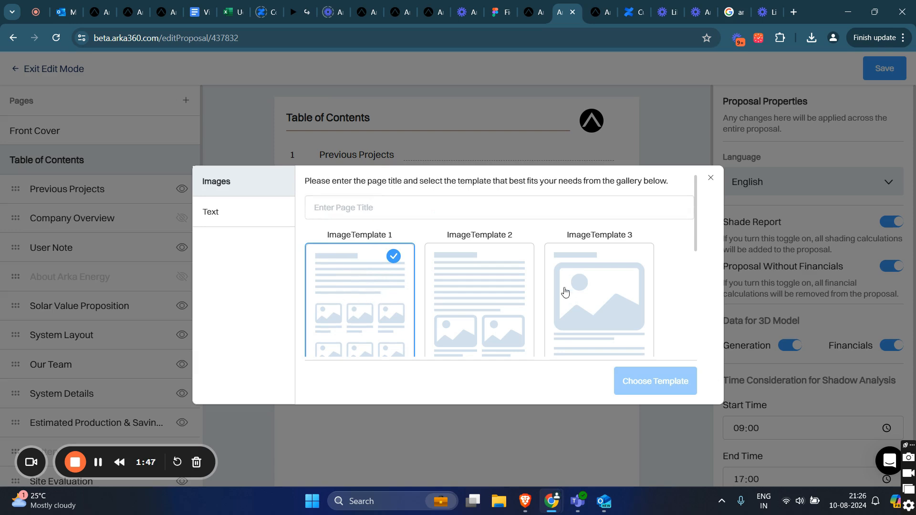
pyautogui.scroll(-3)
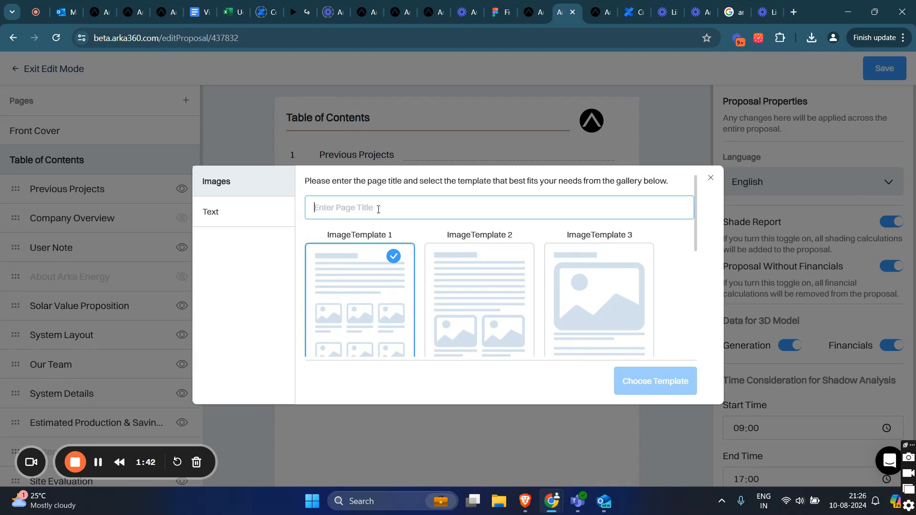
pyautogui.write('image')
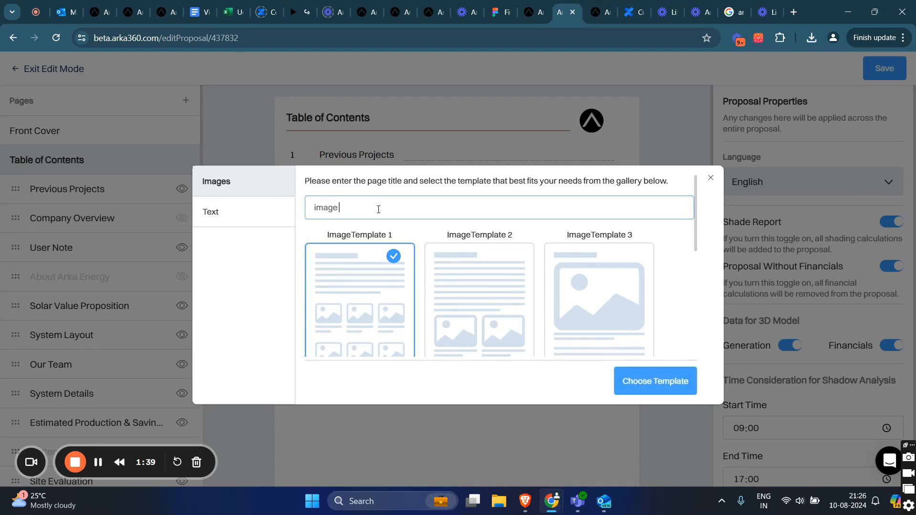
pyautogui.click(655, 381)
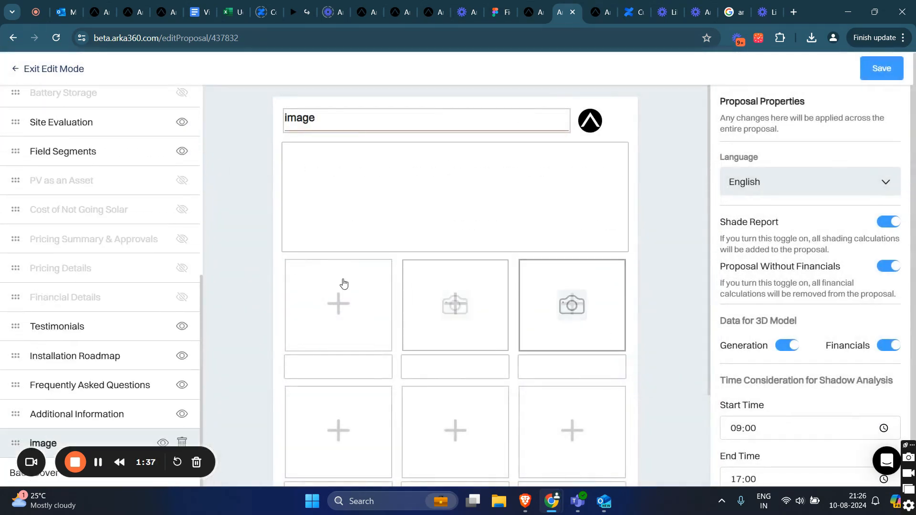
# Step: Caption the page 'images for demo' and fill its first slot with the rooftop house photo
pyautogui.click(454, 197)
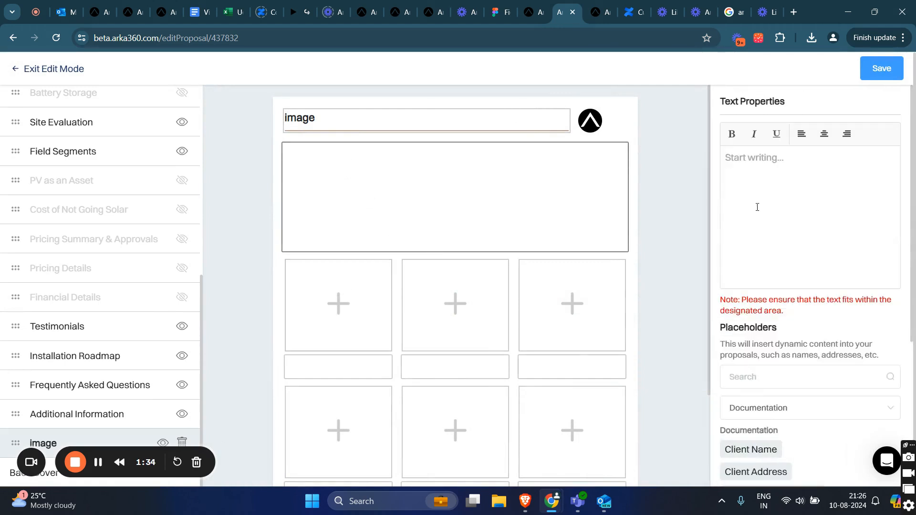
pyautogui.write('images for demo')
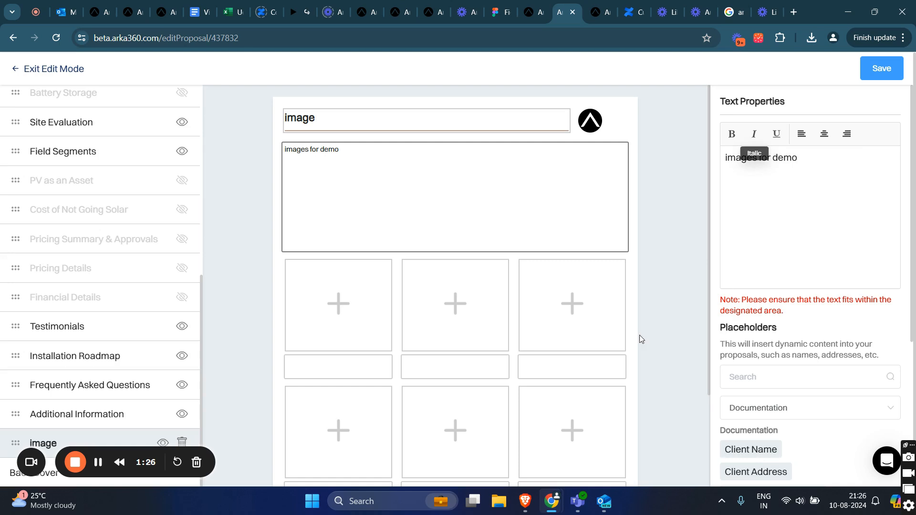
pyautogui.click(338, 304)
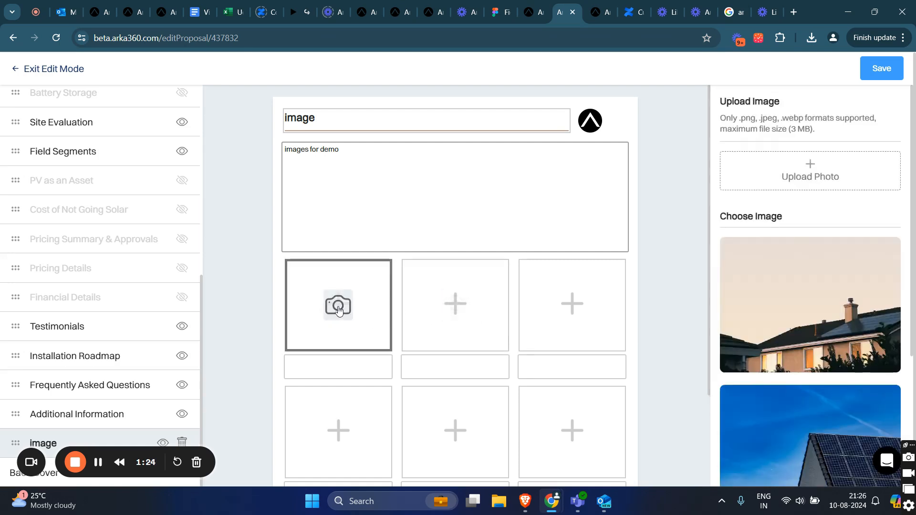
pyautogui.click(811, 305)
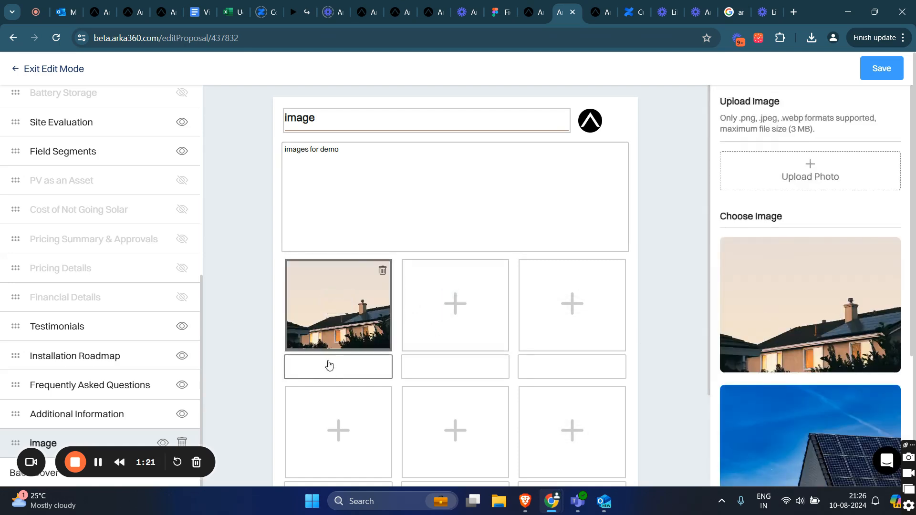
pyautogui.moveTo(350, 345)
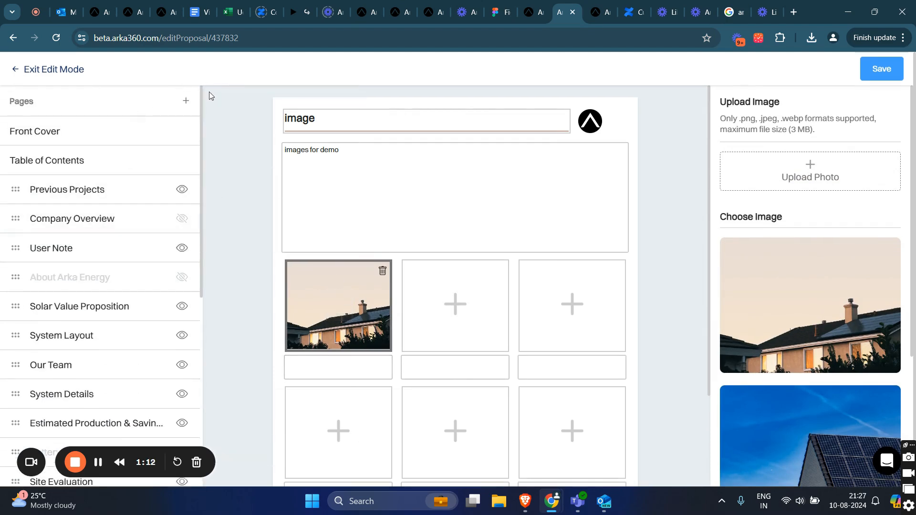
# Step: Add a text-template page titled 'text demo' with an empty body
pyautogui.click(186, 100)
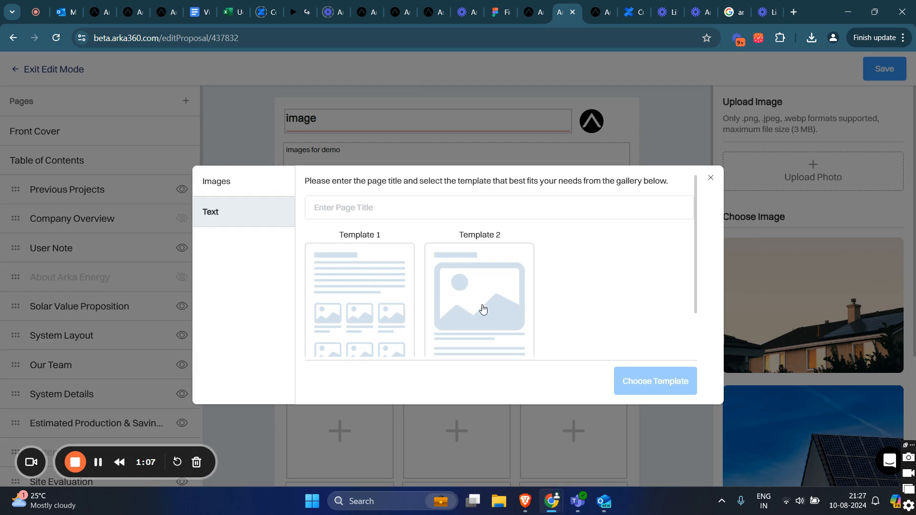
pyautogui.click(655, 381)
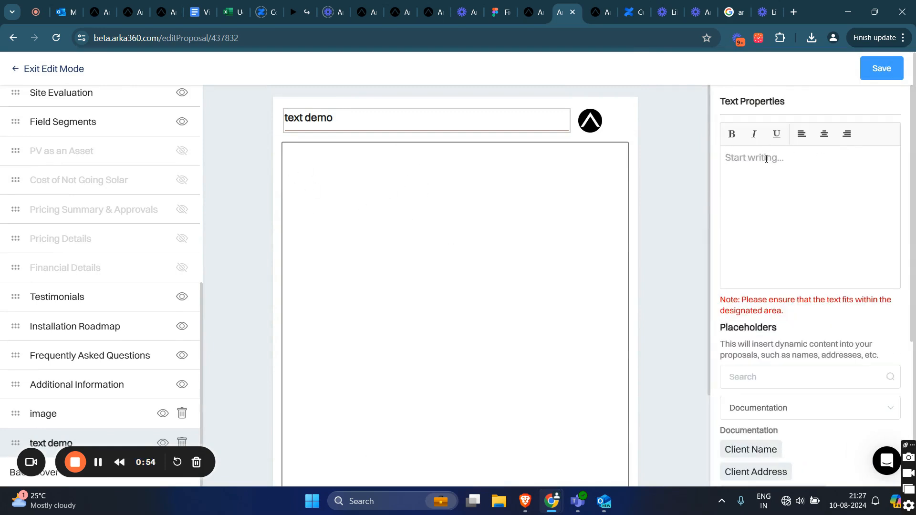
pyautogui.click(765, 157)
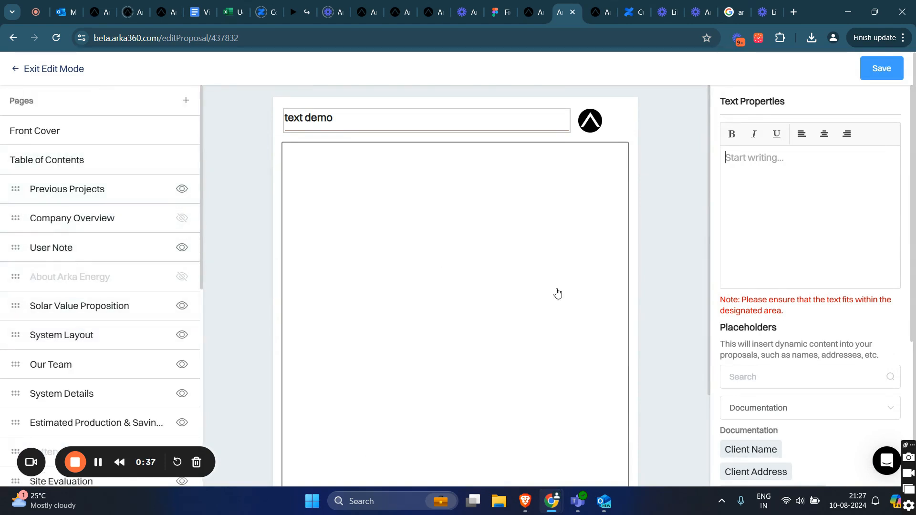
# Step: Save the proposal and return to the read-only summary with price and payback details
pyautogui.scroll(-3)
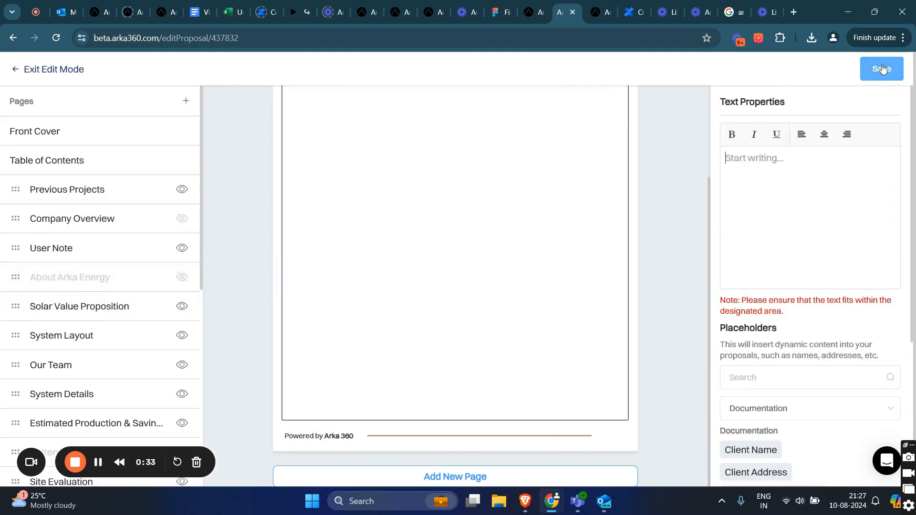
pyautogui.moveTo(182, 278)
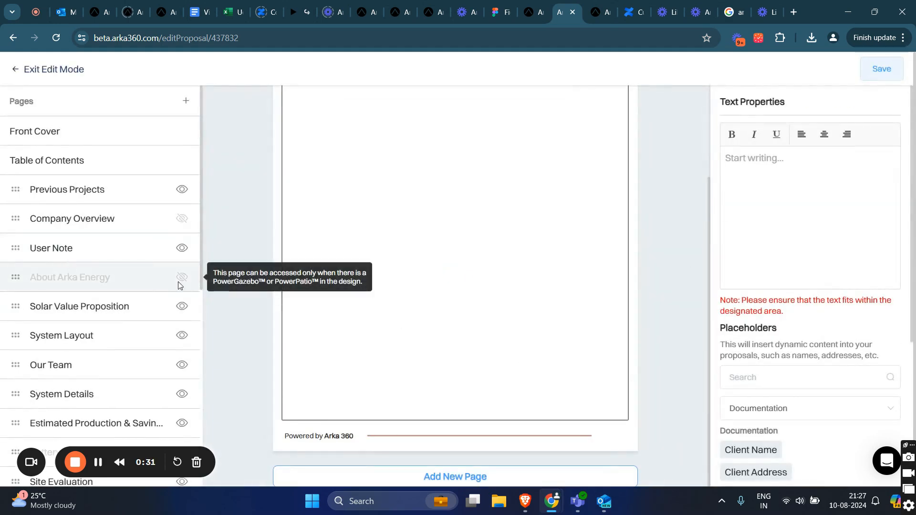
pyautogui.click(53, 69)
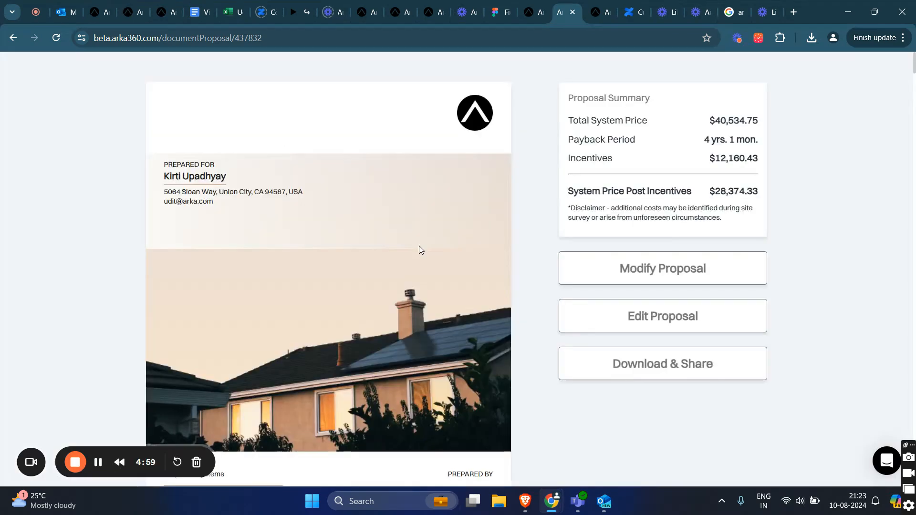